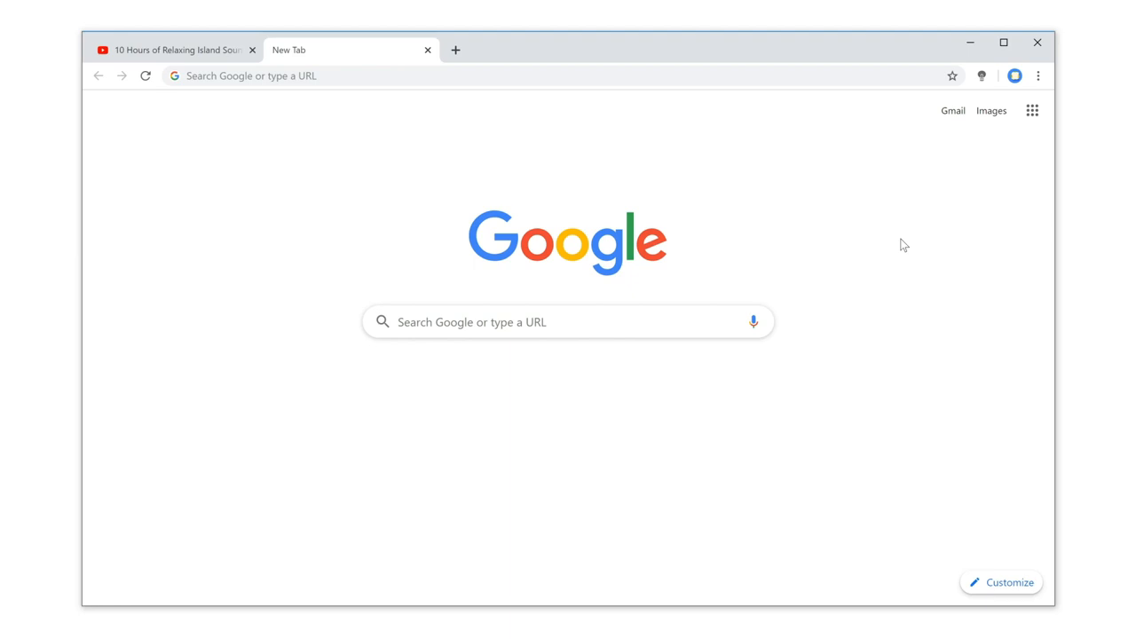
pyautogui.moveTo(958, 180)
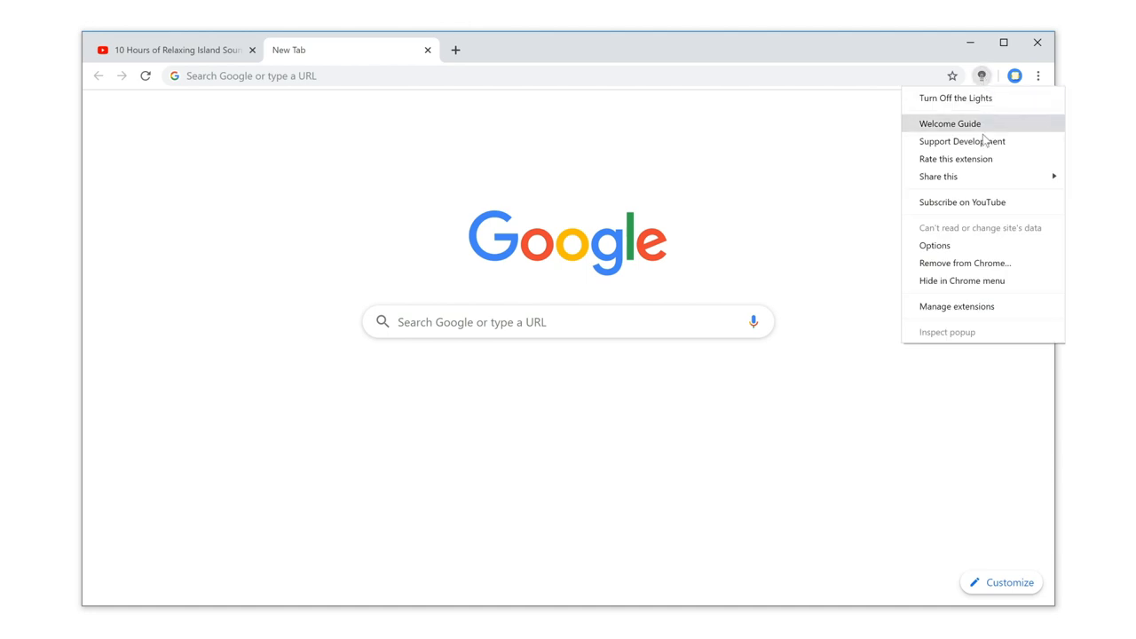
# Step: Open the Turn Off the Lights options page, landing on the AutoPlay settings
pyautogui.click(934, 245)
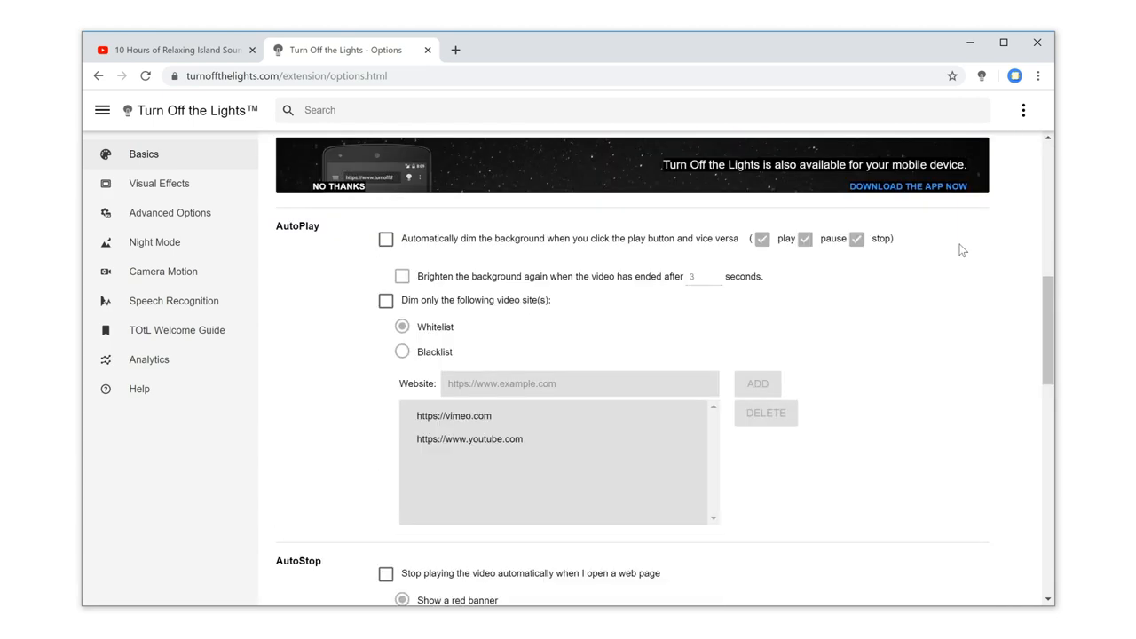
# Step: Enable 'Automatically set the quality of YouTube videos' at highres and return to the video tab
pyautogui.scroll(-3)
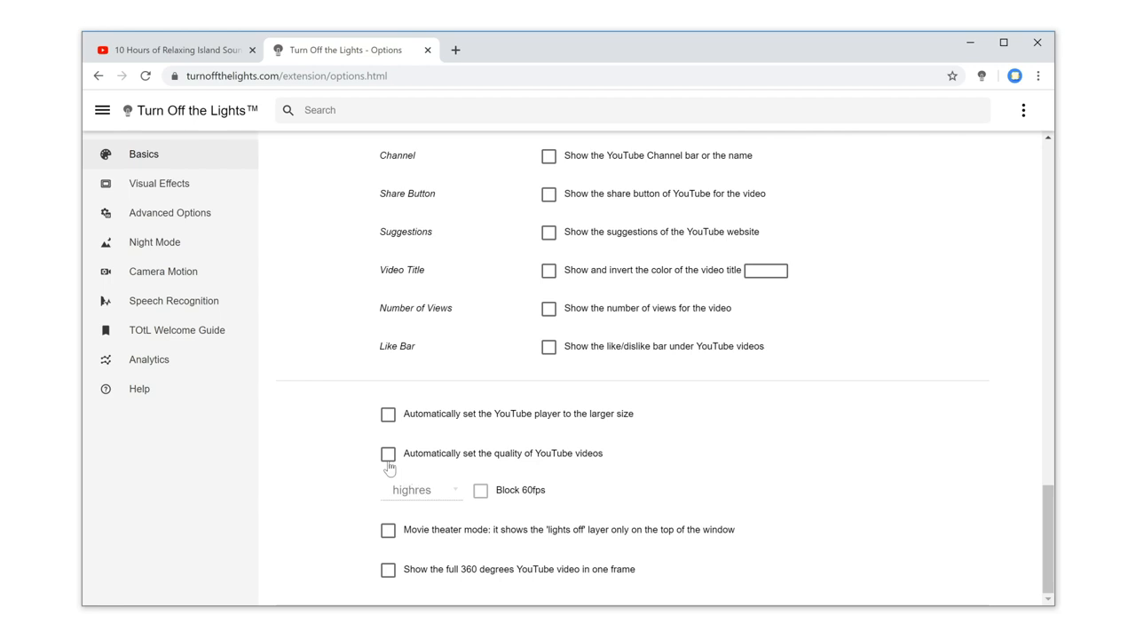
pyautogui.click(388, 453)
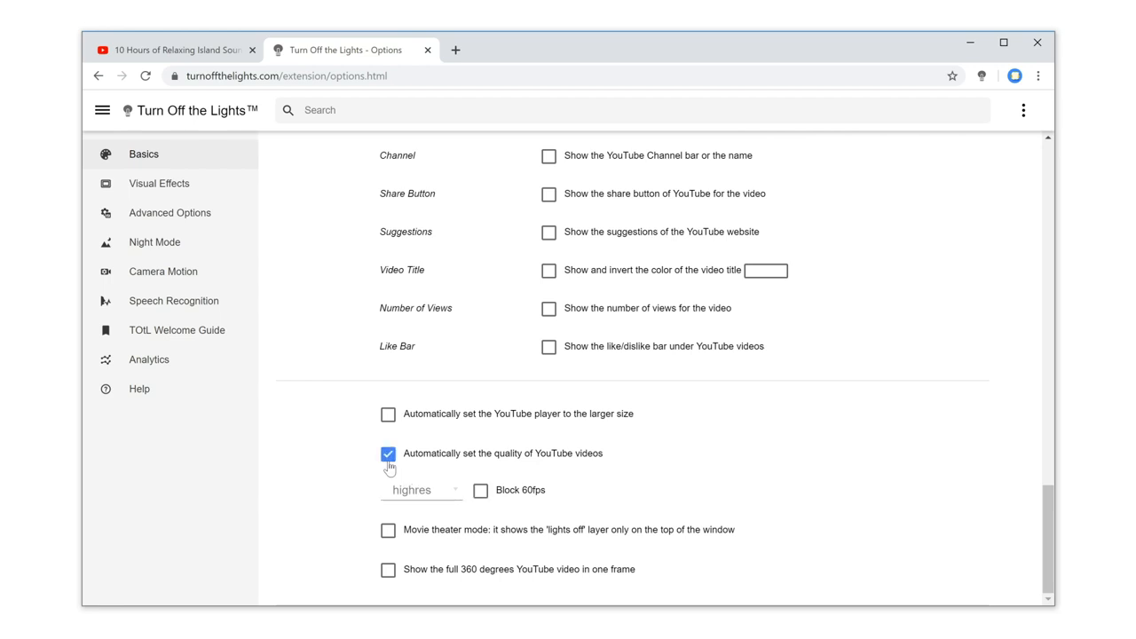
pyautogui.click(453, 490)
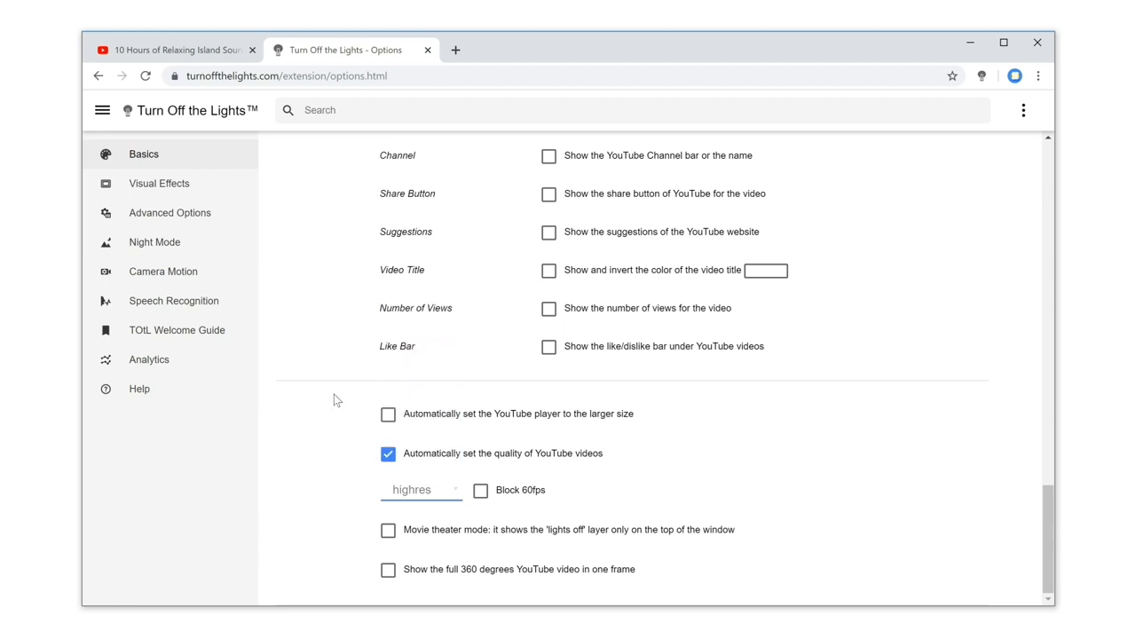
pyautogui.click(168, 49)
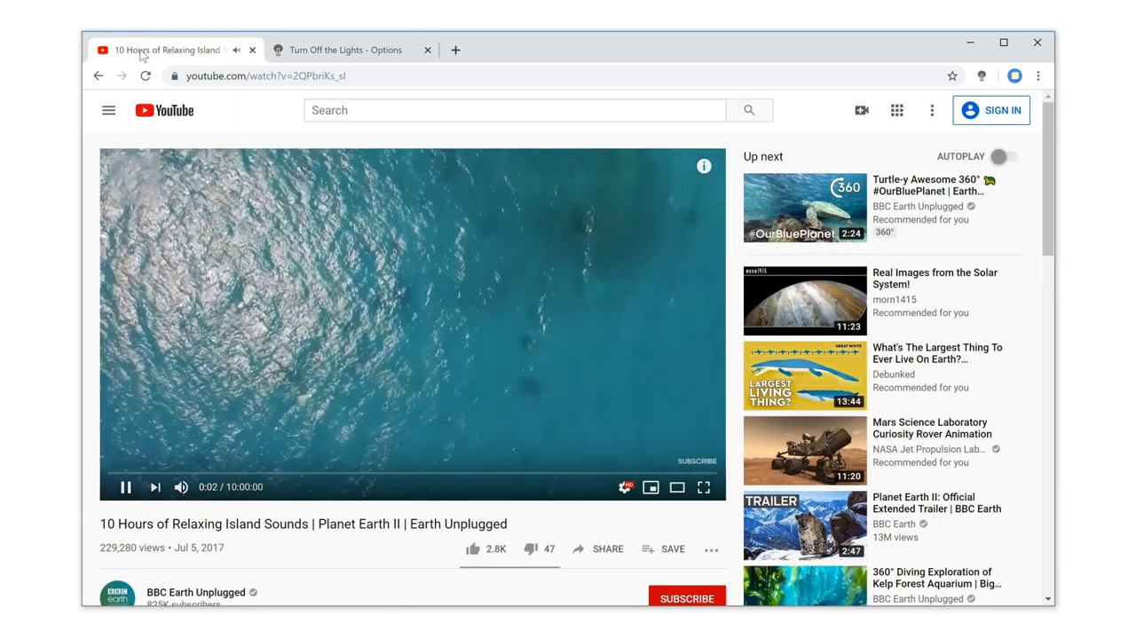
pyautogui.moveTo(626, 487)
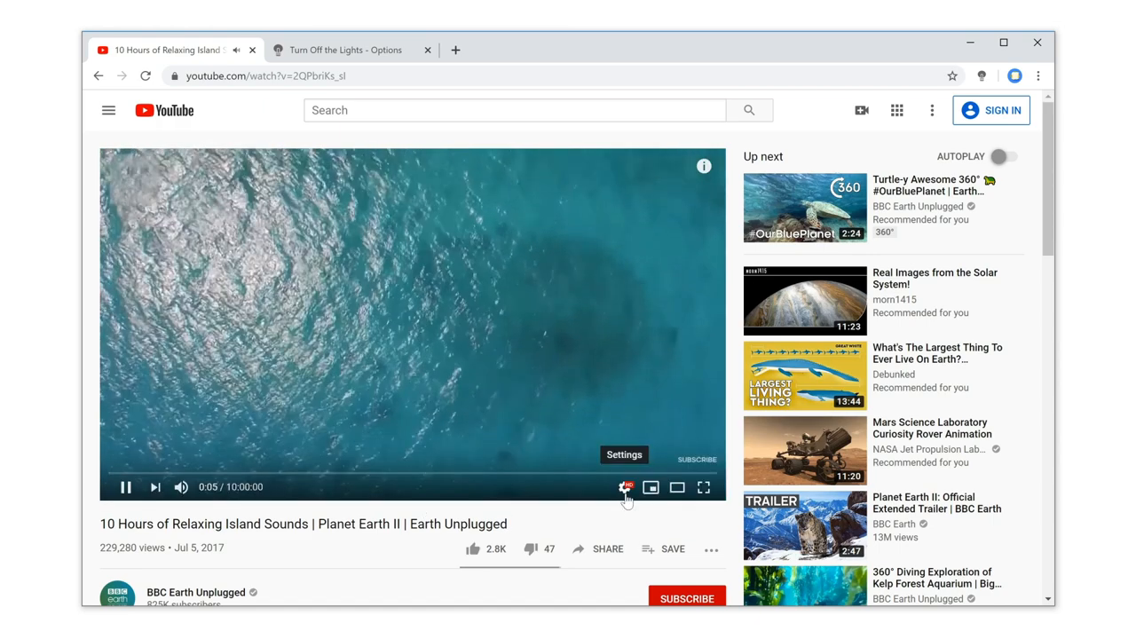
# Step: Open the player's settings menu to confirm the island sounds video plays at Auto 1080p
pyautogui.click(626, 486)
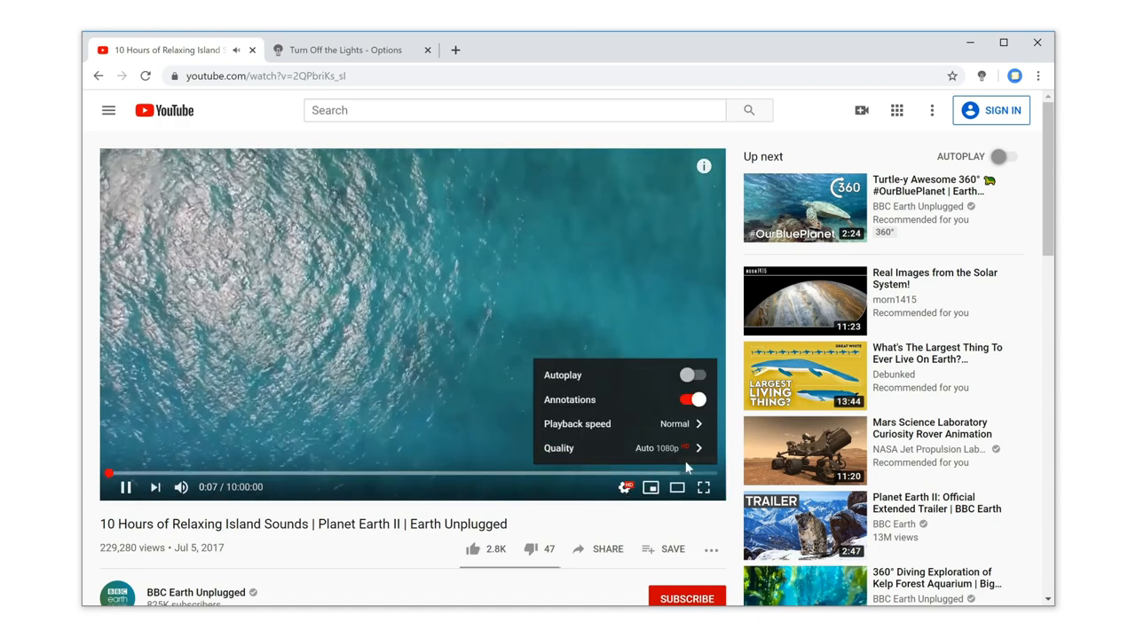